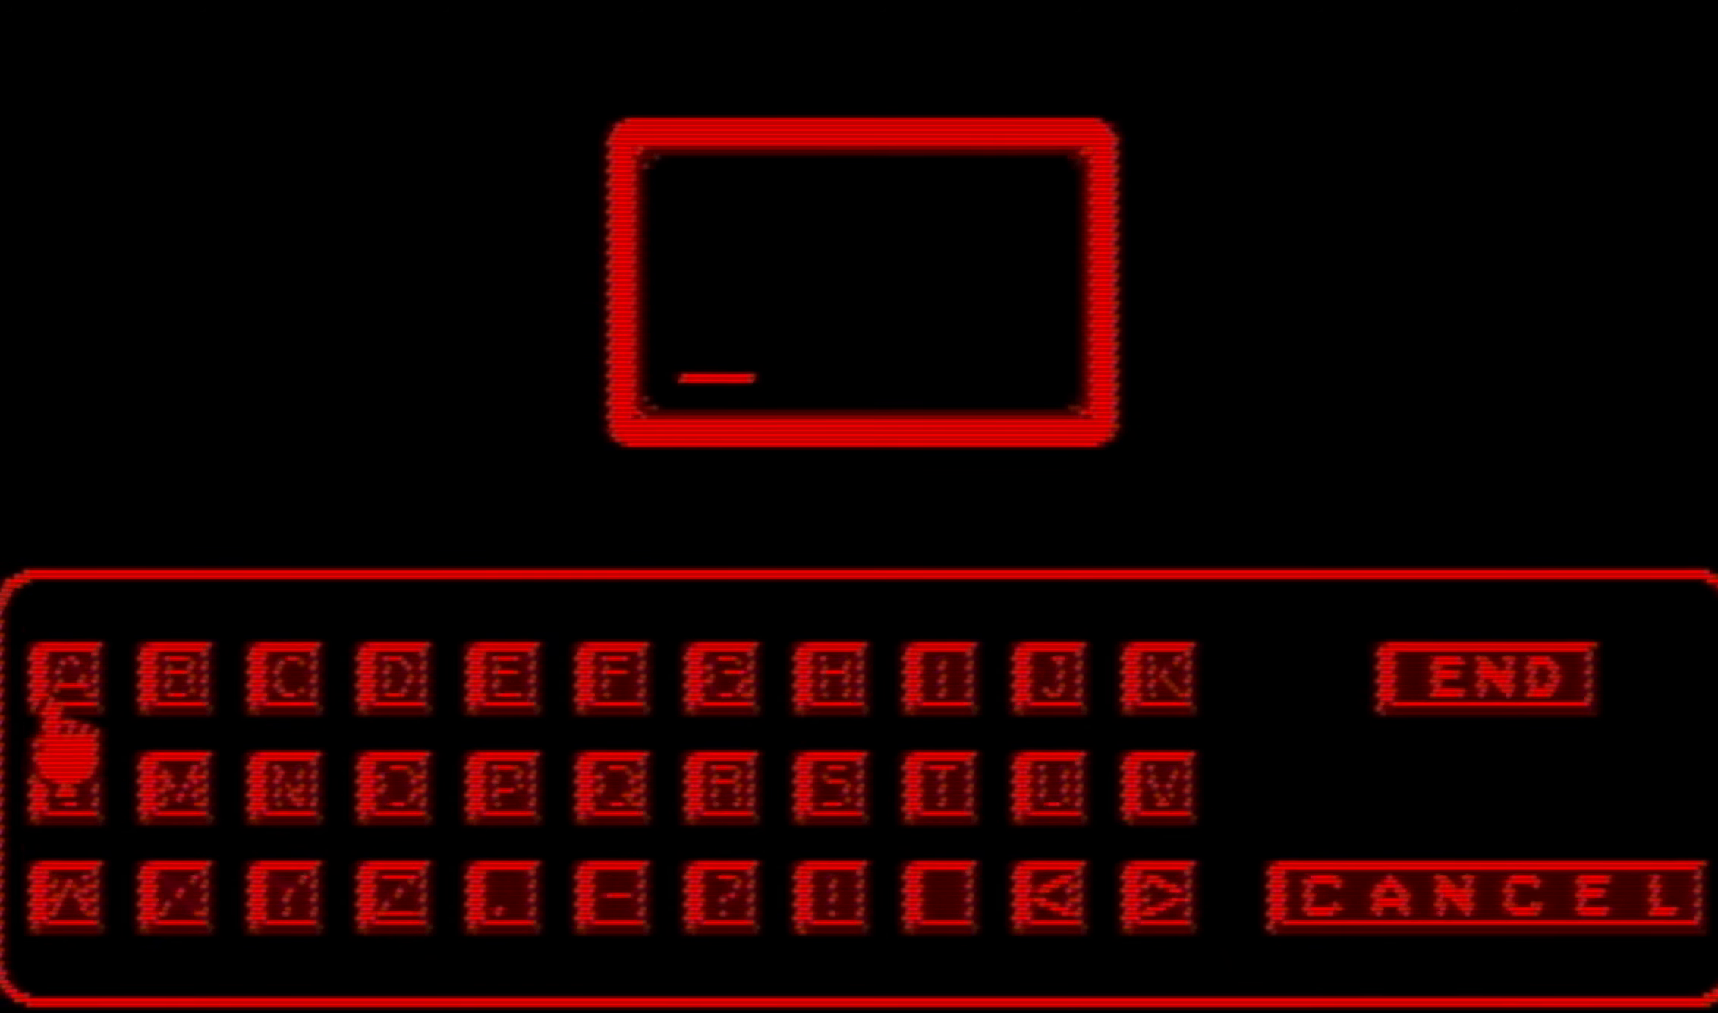
{"action": "mouse_move", "coordinate": [827, 756]}
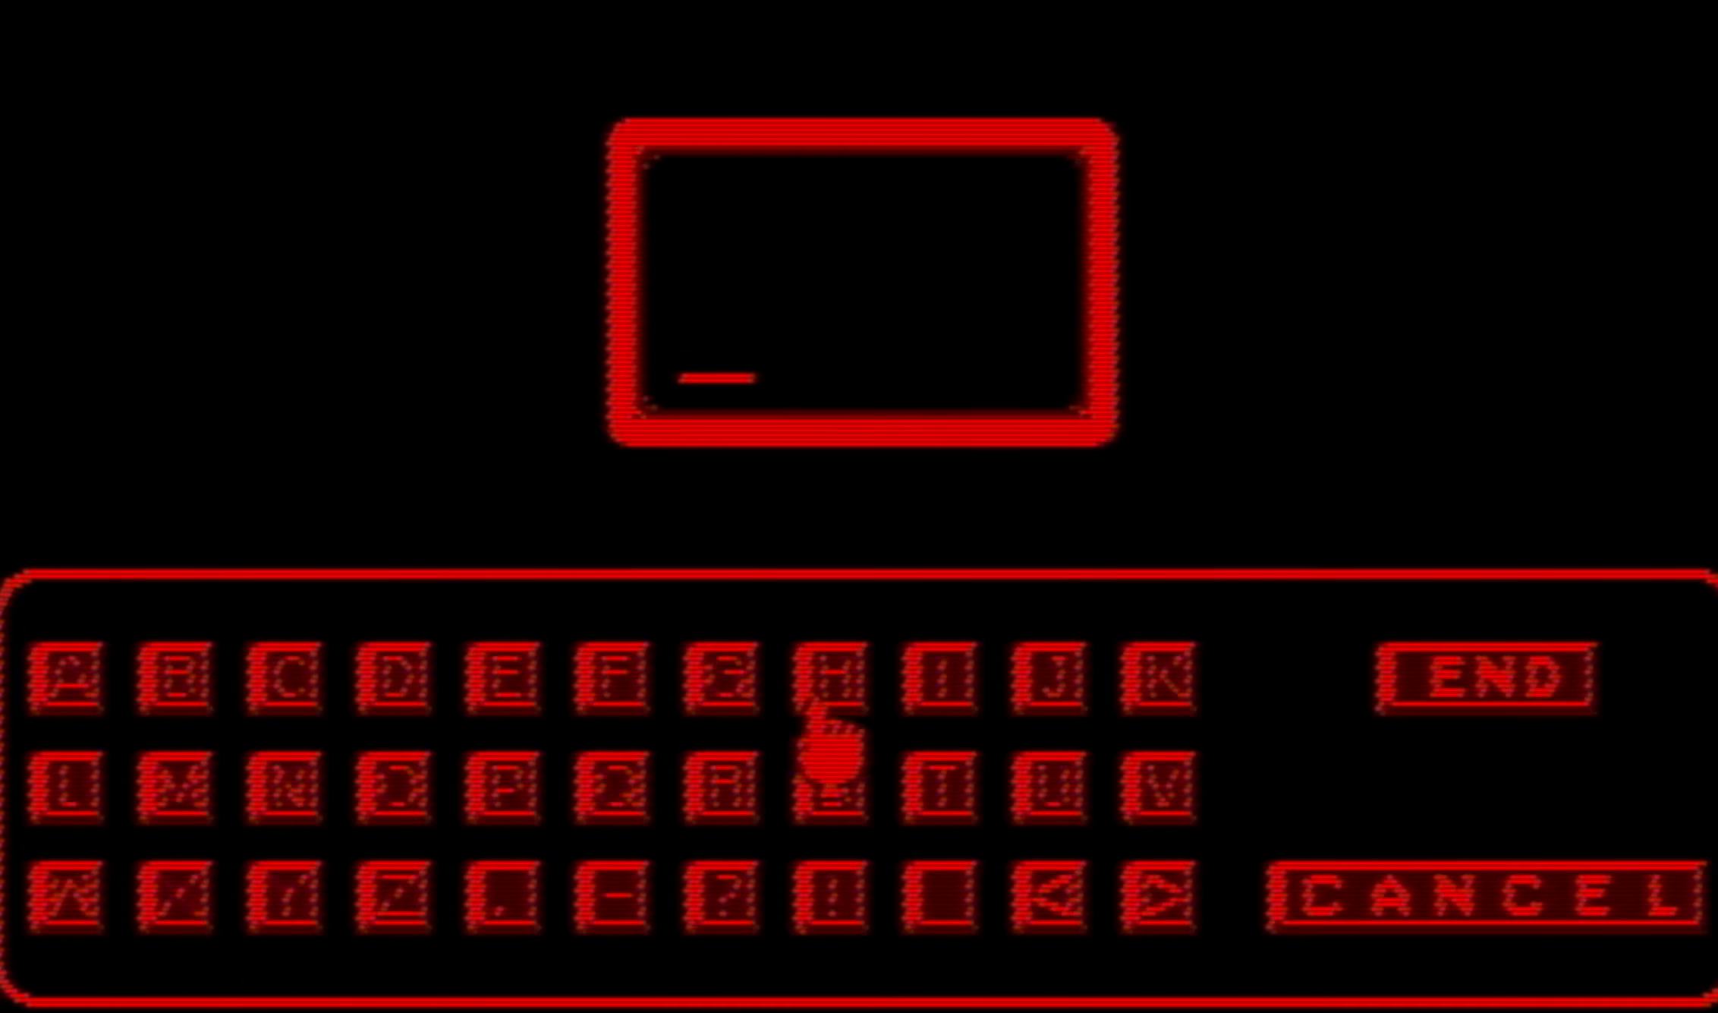